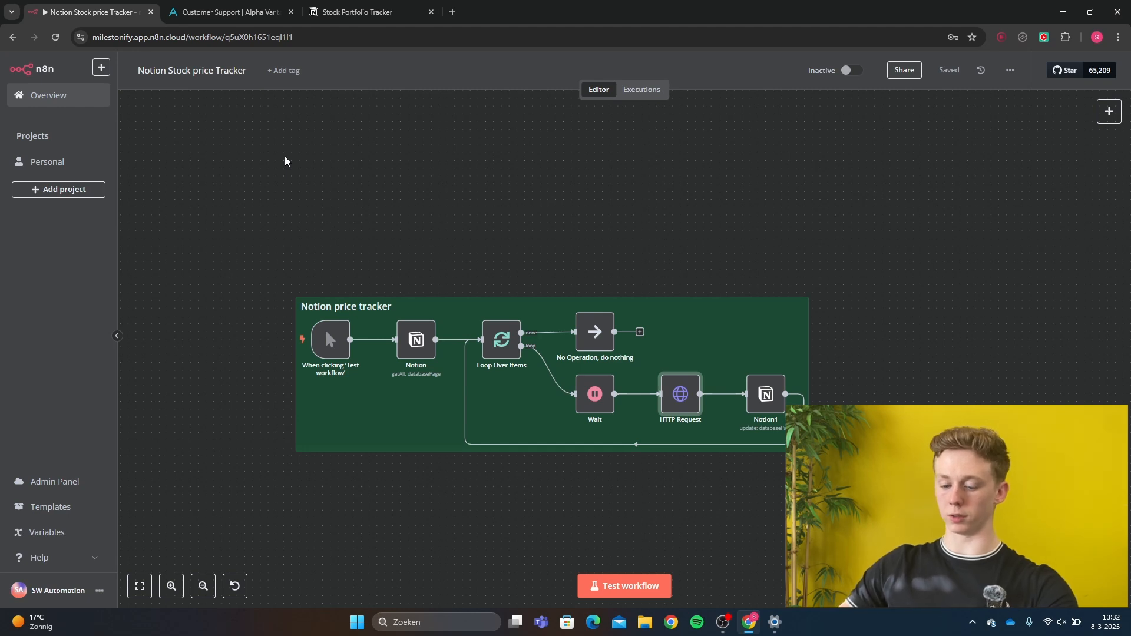
mouse_move(309, 78)
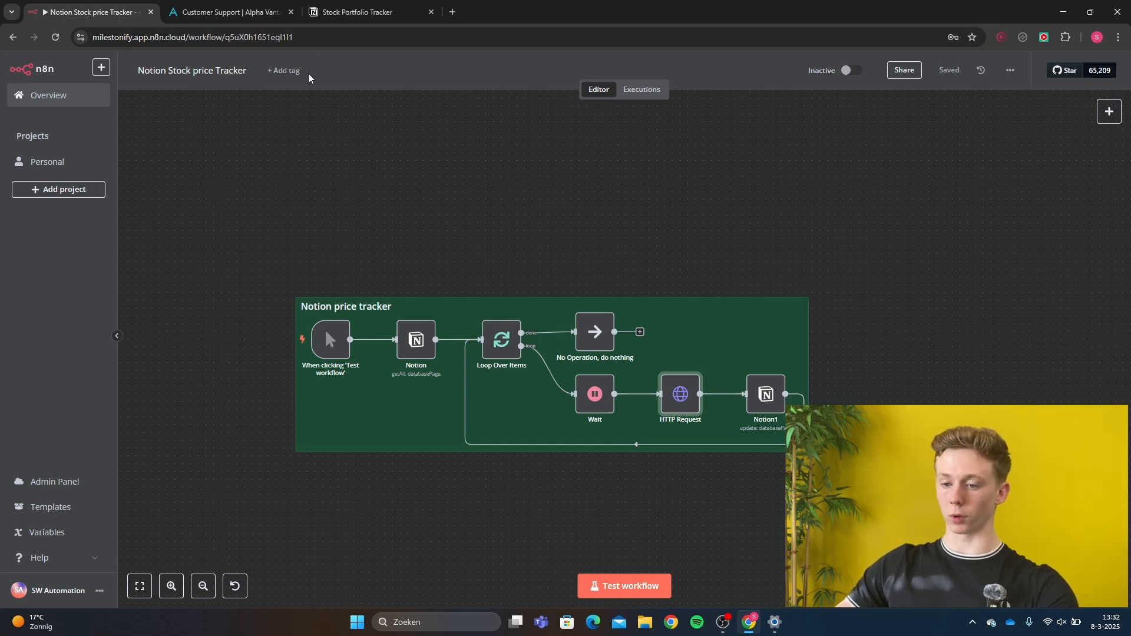
Switch to the Stock Portfolio Tracker tab showing AAPL and TSLA with empty prices
click(367, 11)
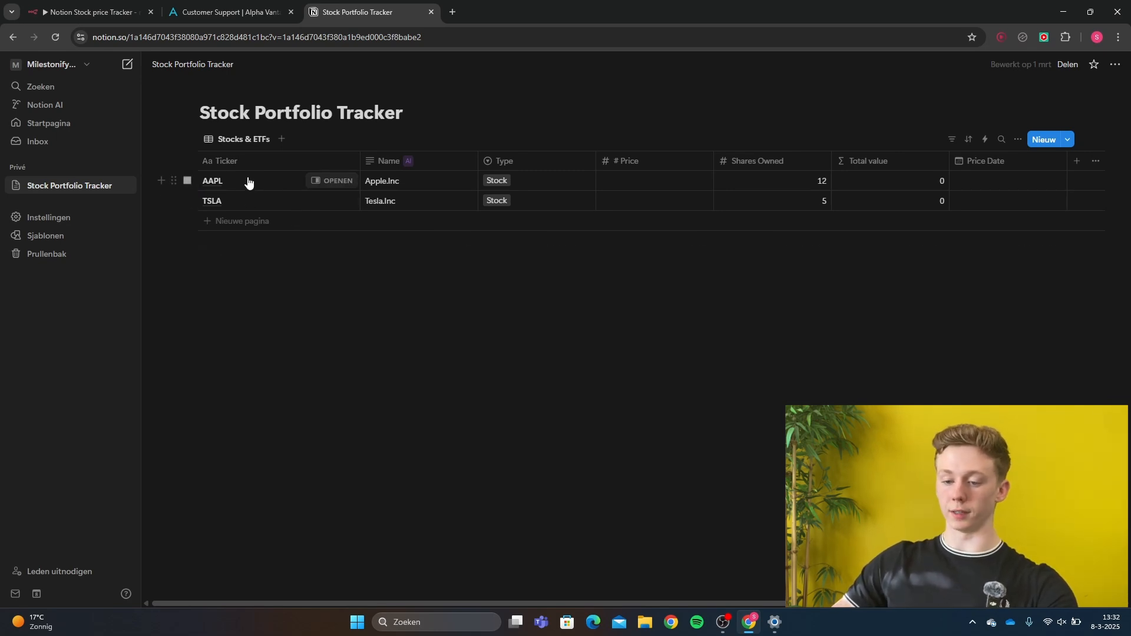
mouse_move(401, 180)
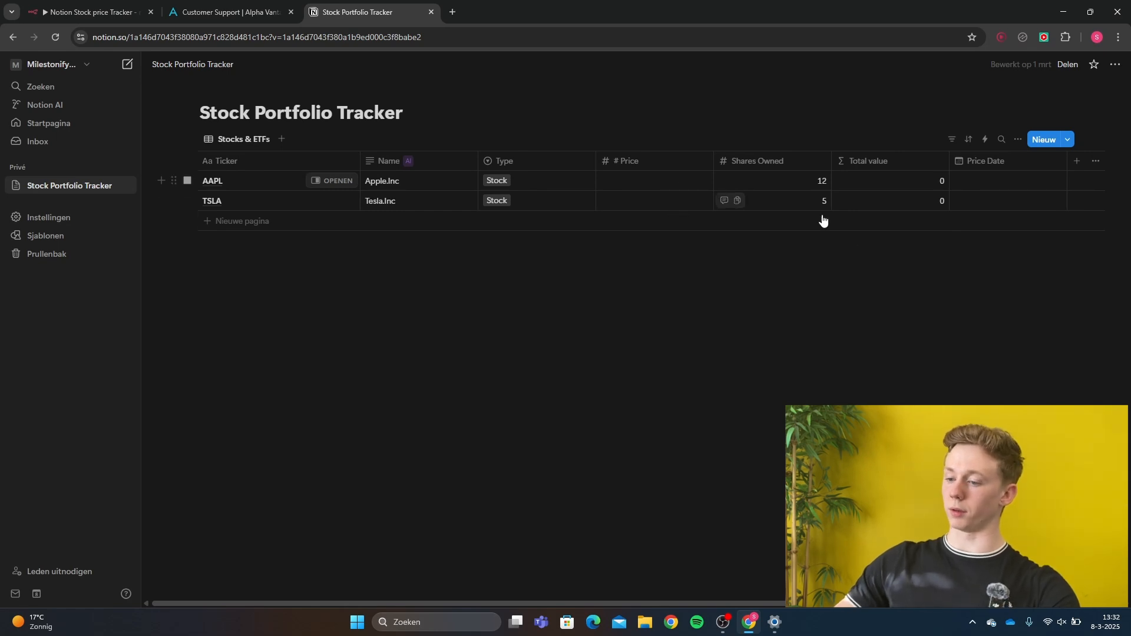
mouse_move(905, 214)
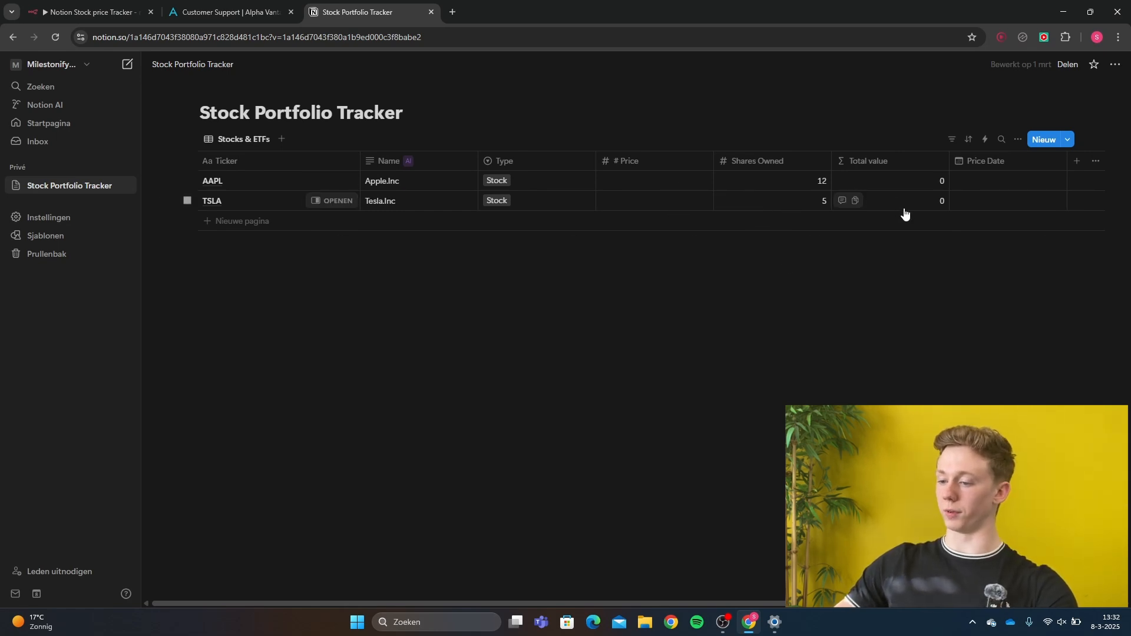
mouse_move(983, 192)
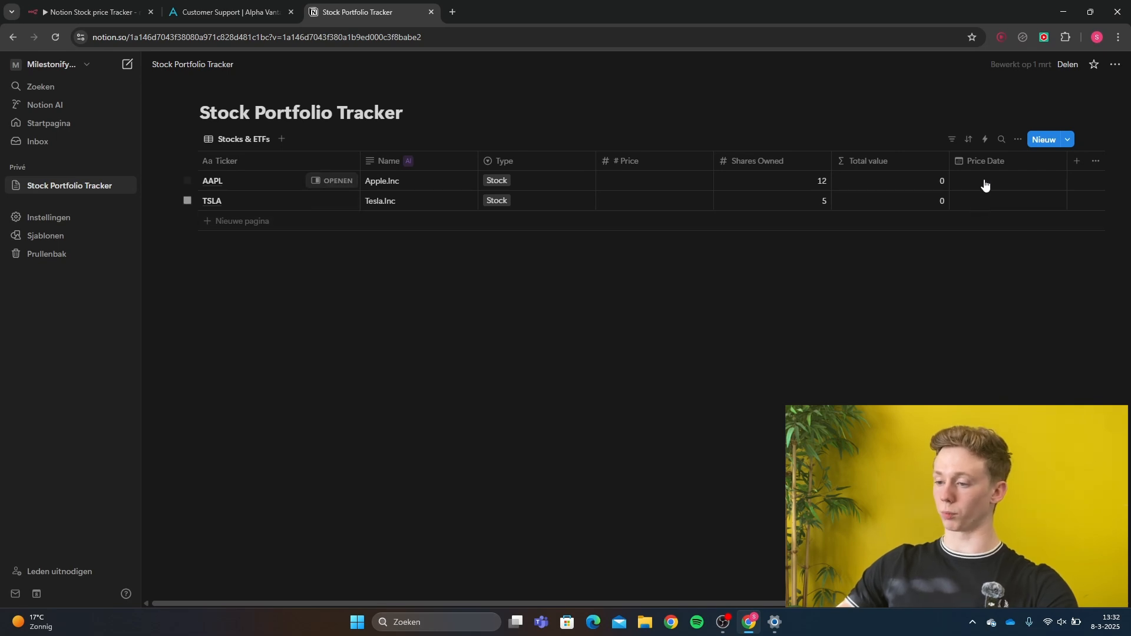
Run the n8n workflow once and check AAPL and TSLA prices in Notion
click(87, 11)
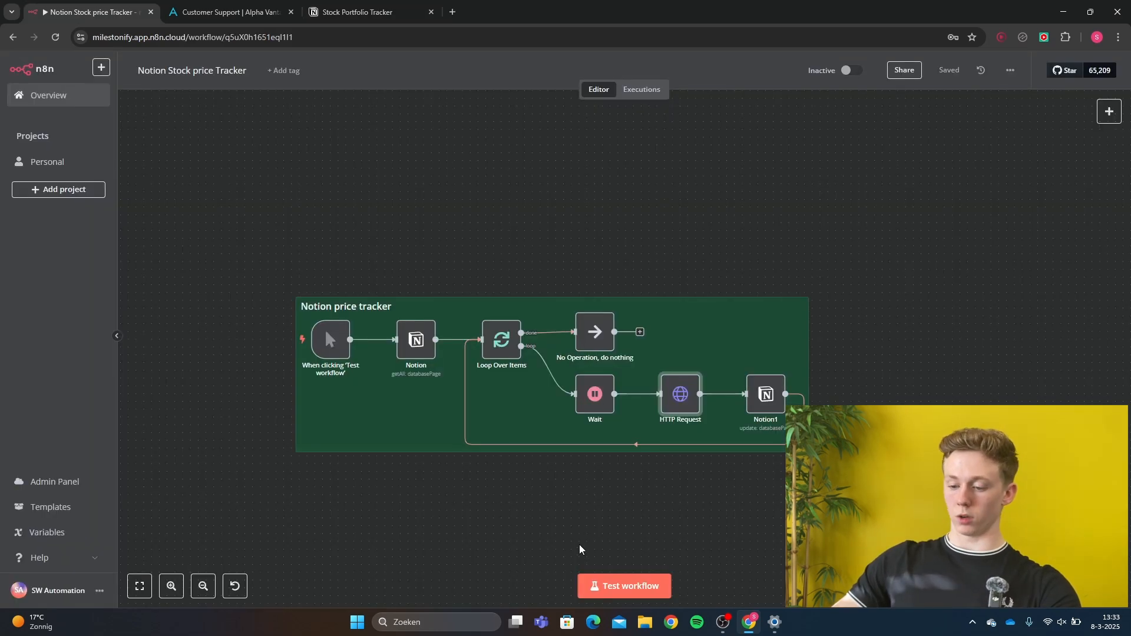
click(624, 585)
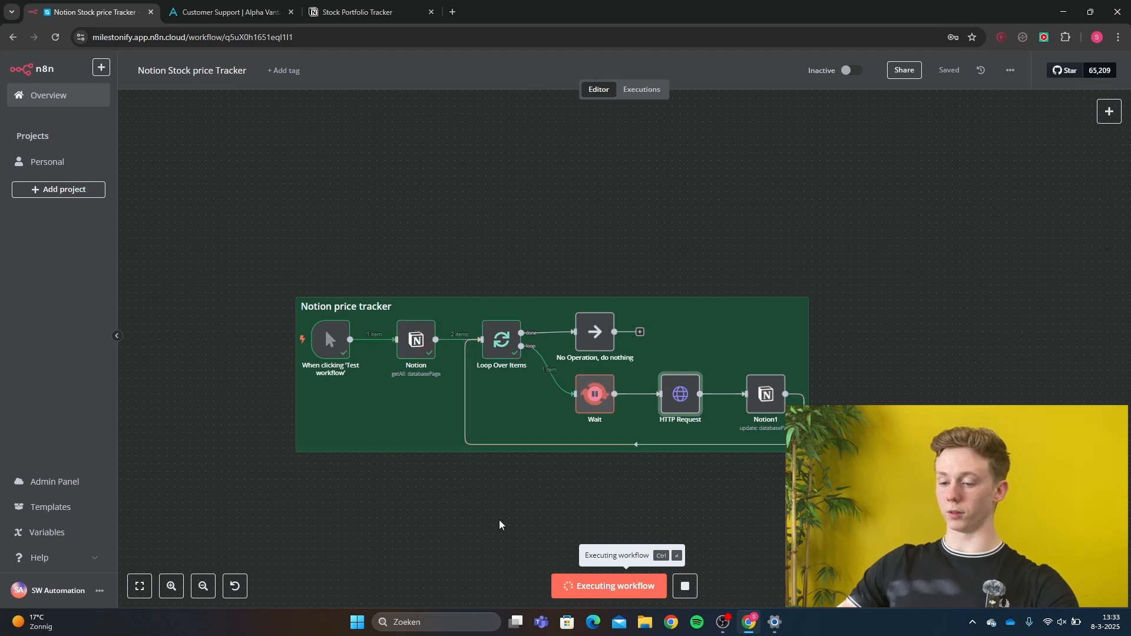
click(364, 11)
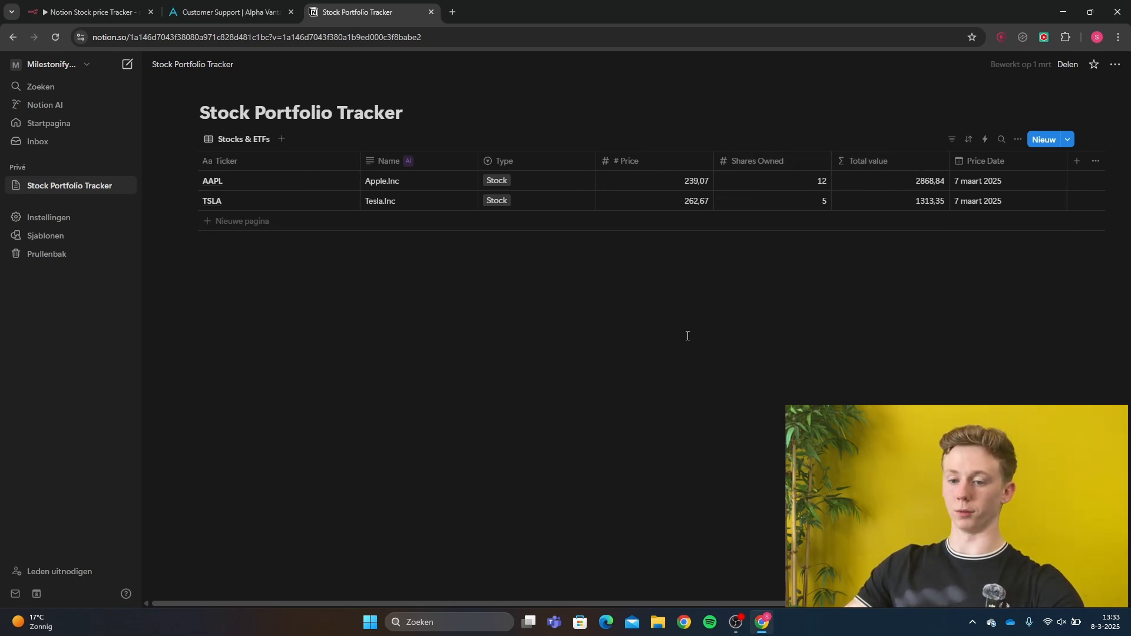
Return to n8n to inspect the finished run with two items per node
click(86, 12)
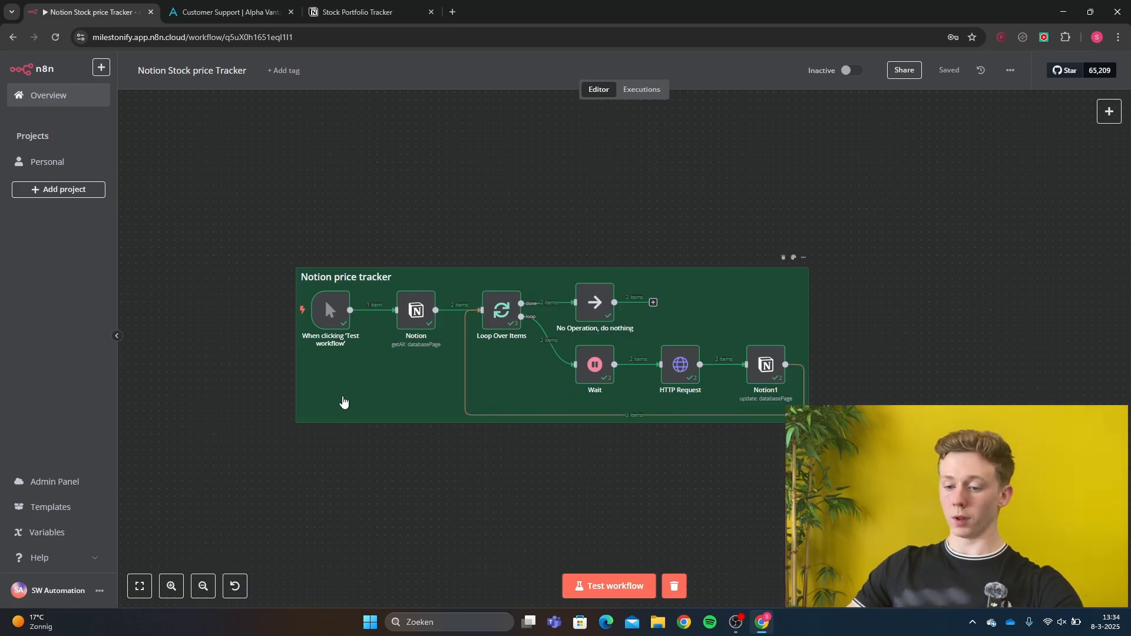
mouse_move(363, 408)
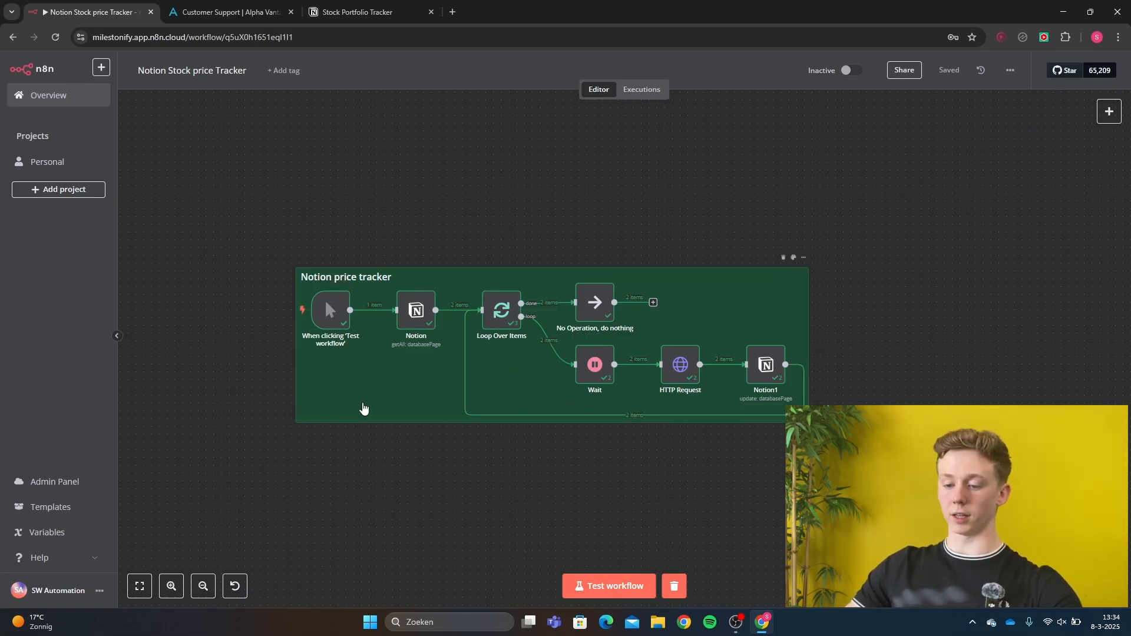
mouse_move(364, 410)
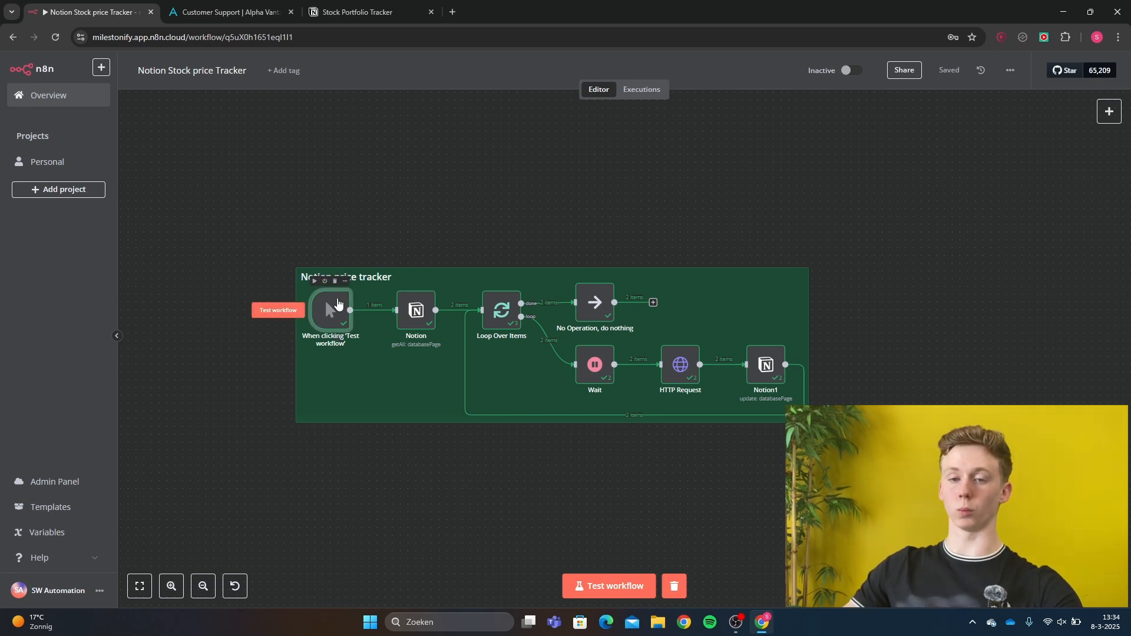
mouse_move(323, 317)
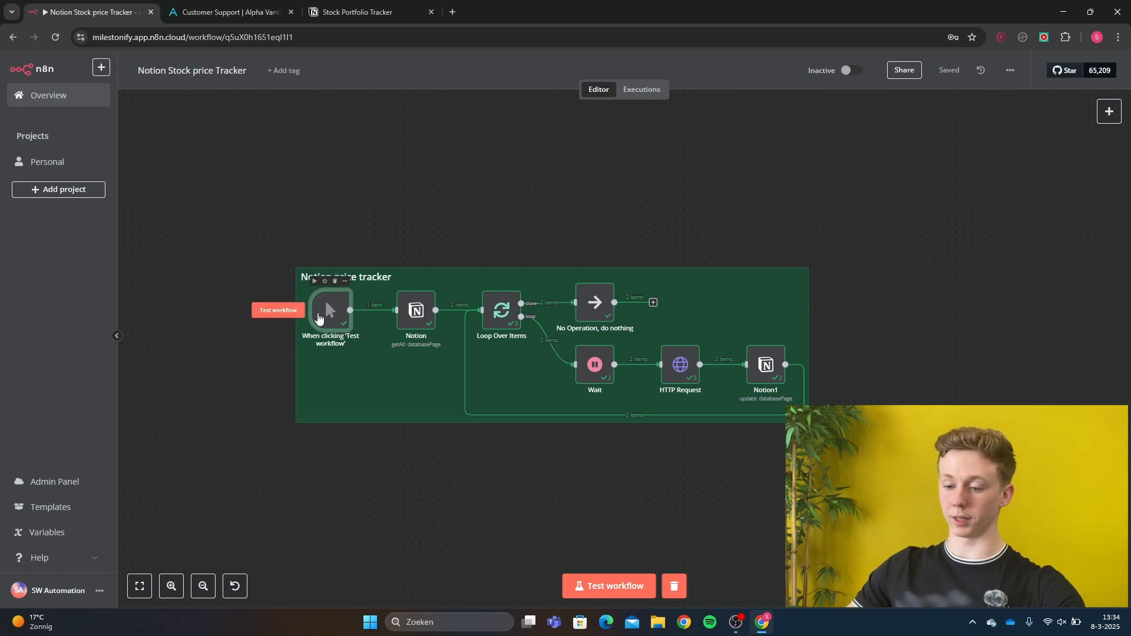
Open the first Notion node and view the Notion credential setup instructions
double_click(415, 309)
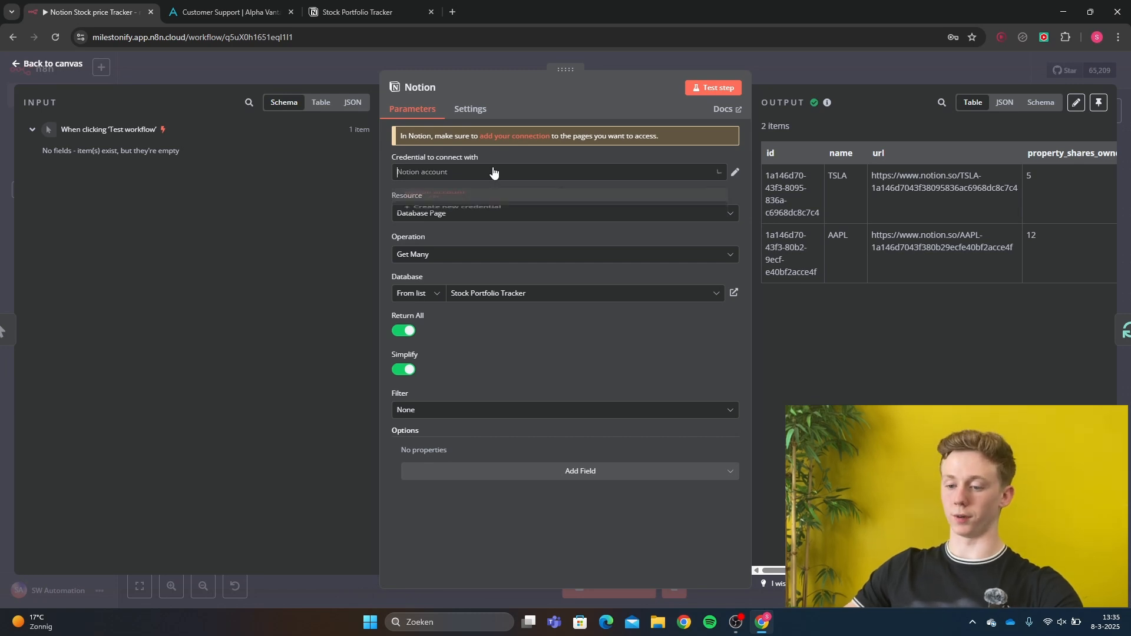
click(495, 171)
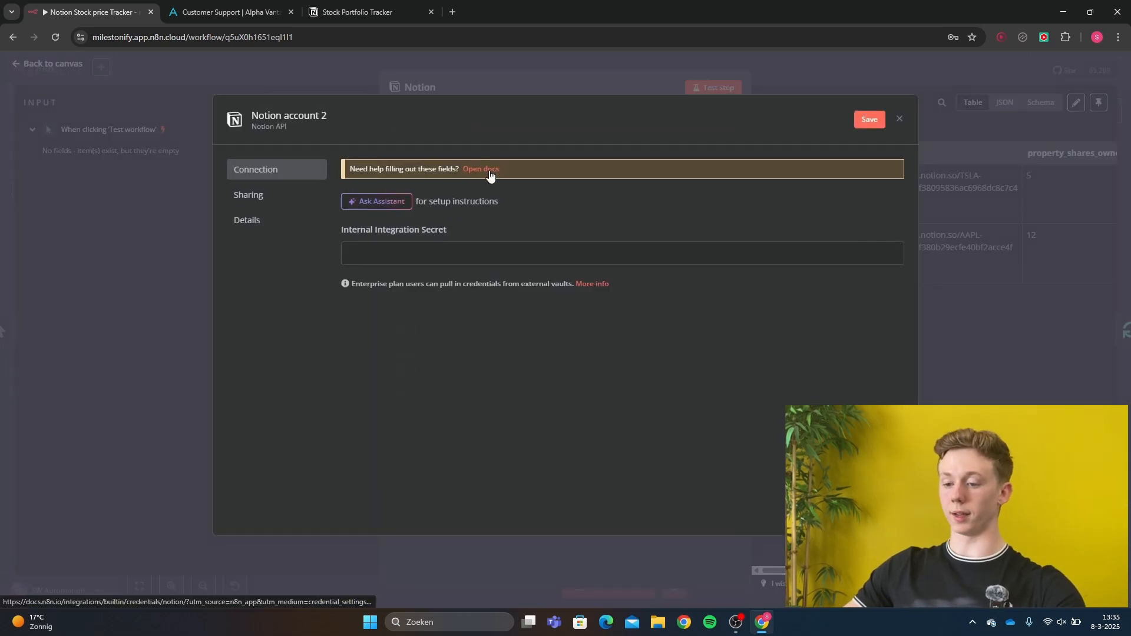
click(480, 169)
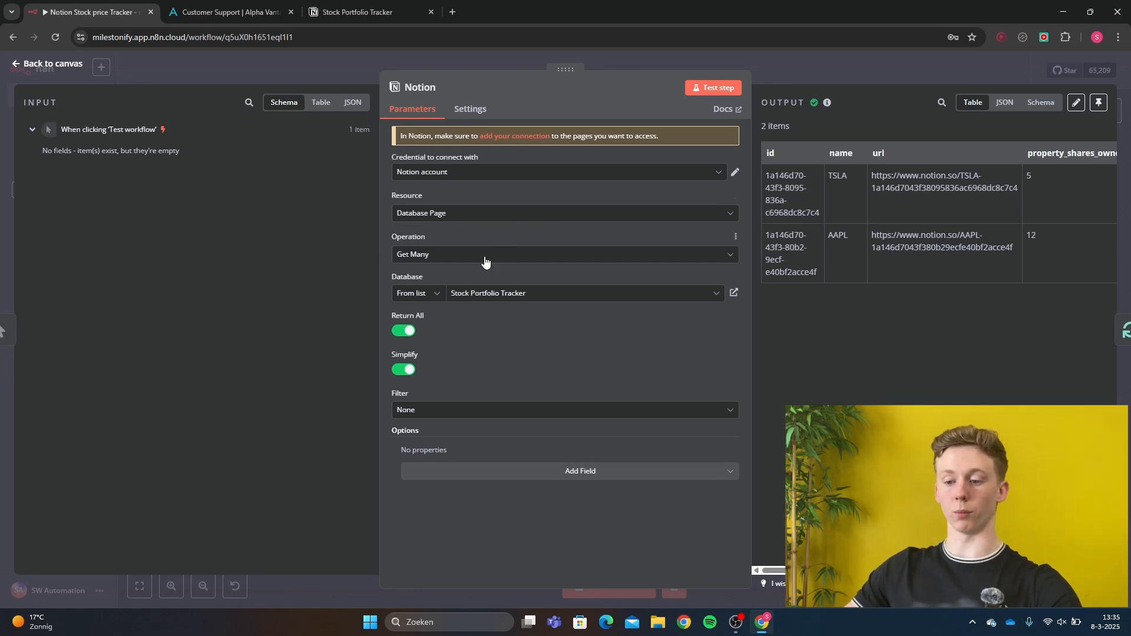
mouse_move(604, 300)
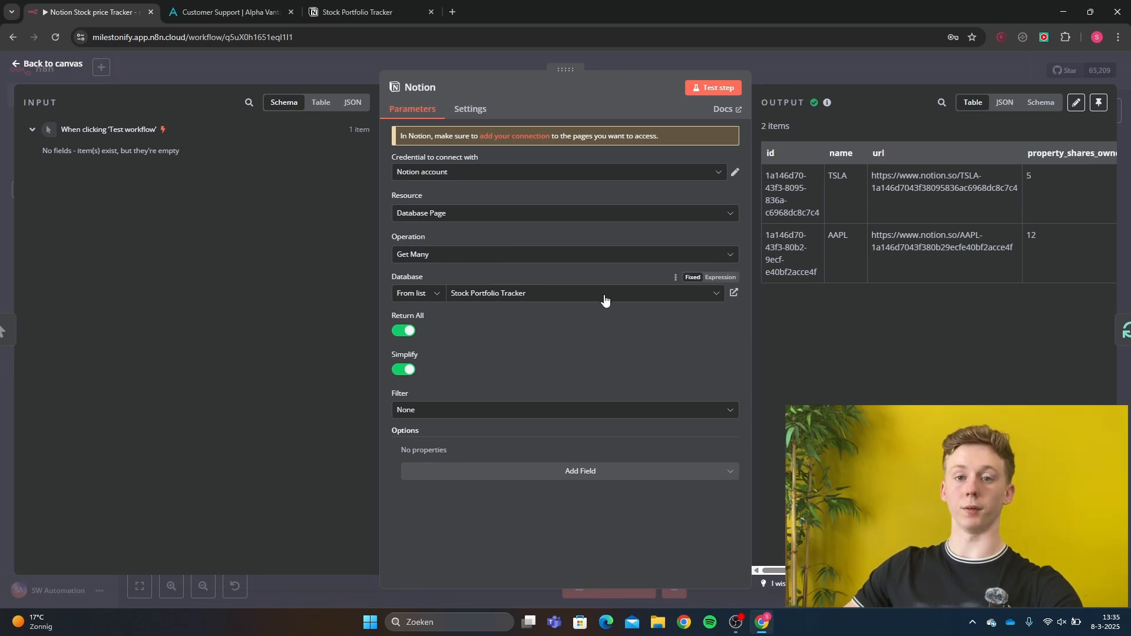
mouse_move(507, 306)
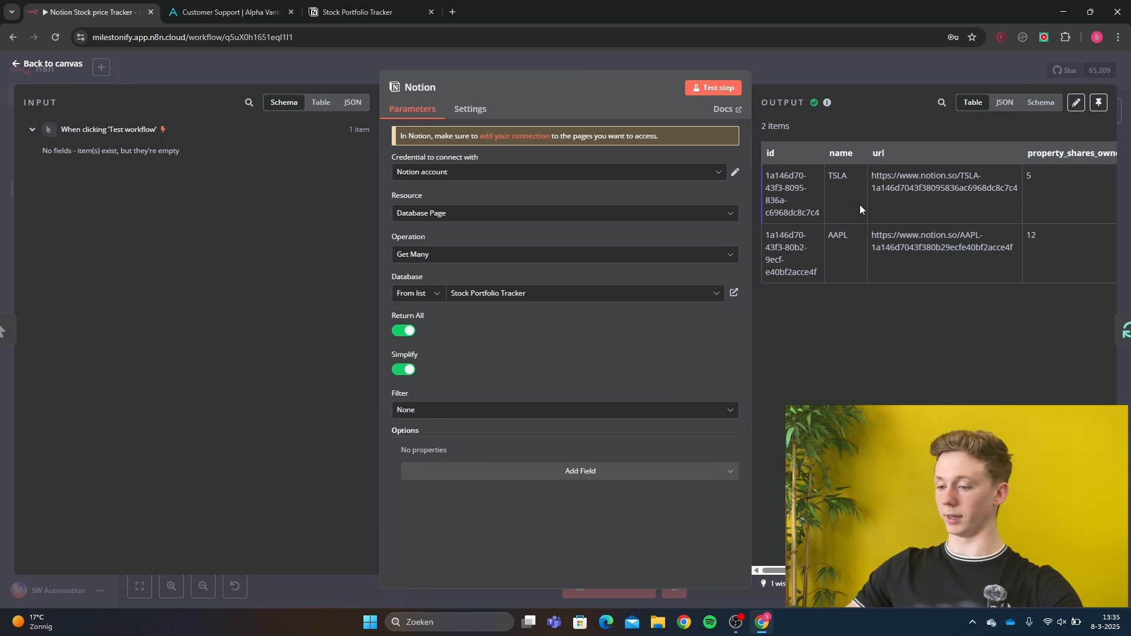
mouse_move(858, 169)
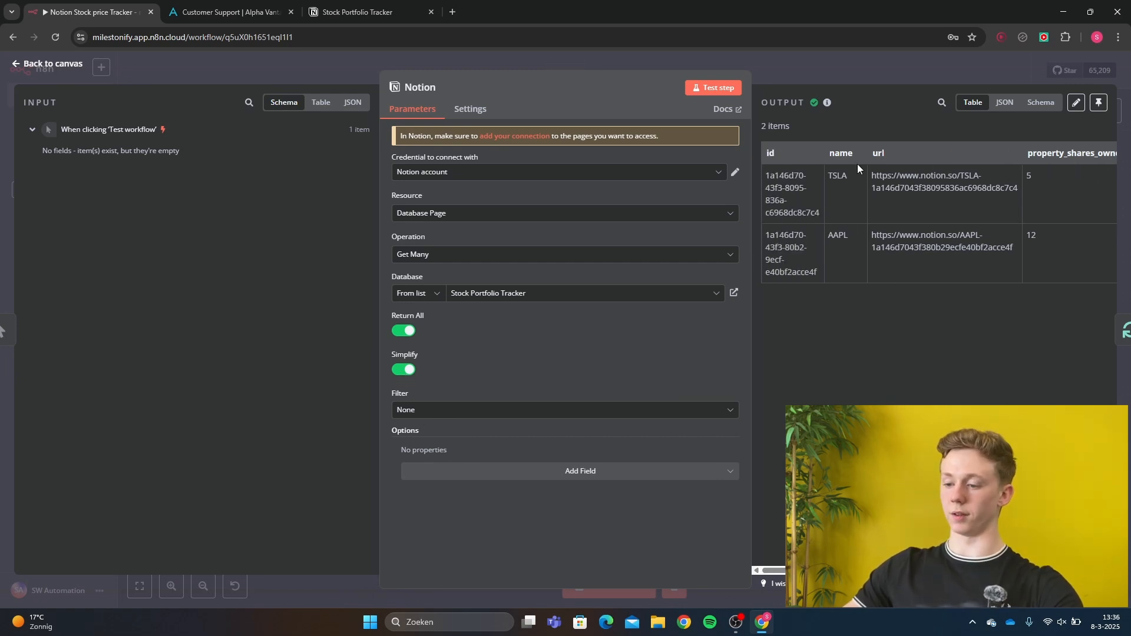
Close the Notion node panel and go back to the canvas
click(45, 64)
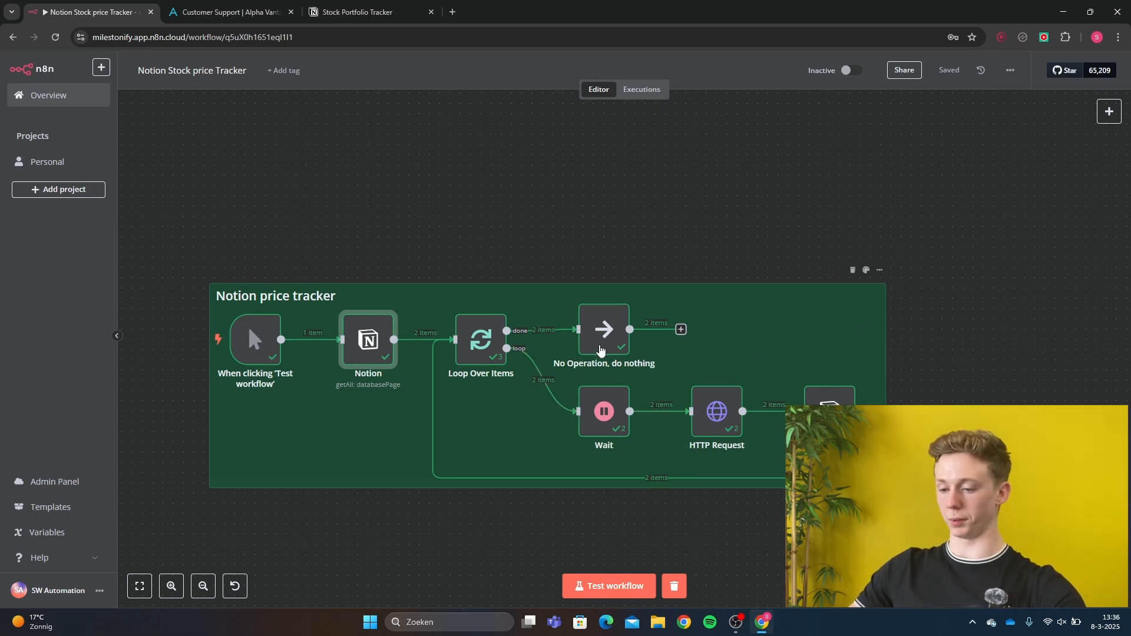
Open the Wait node configured to pause 12 seconds per item
double_click(479, 340)
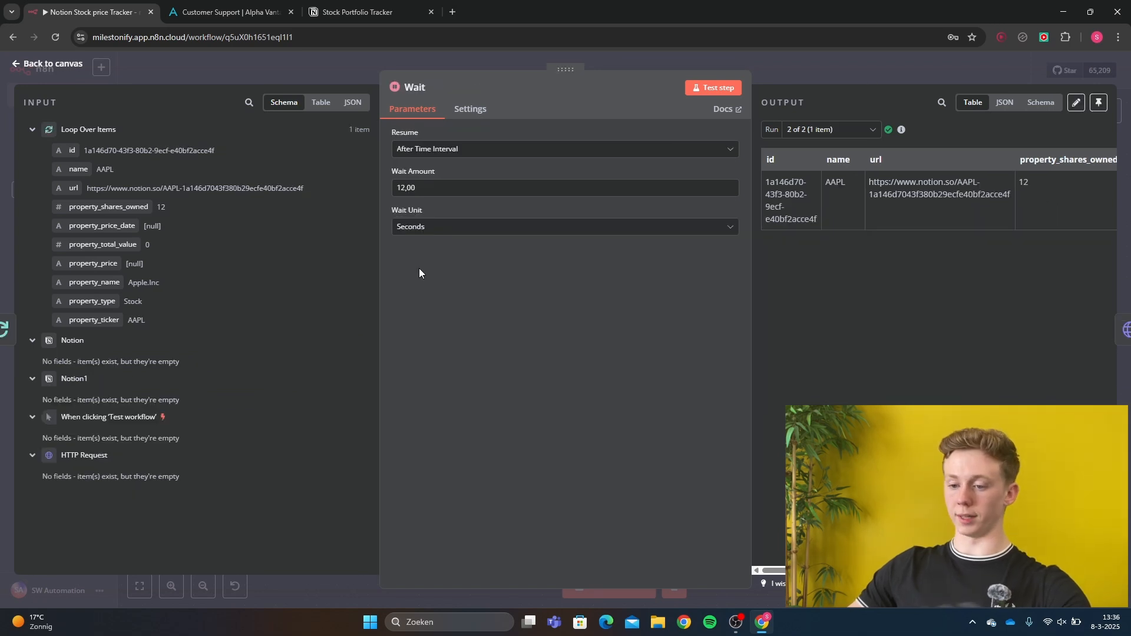
mouse_move(420, 179)
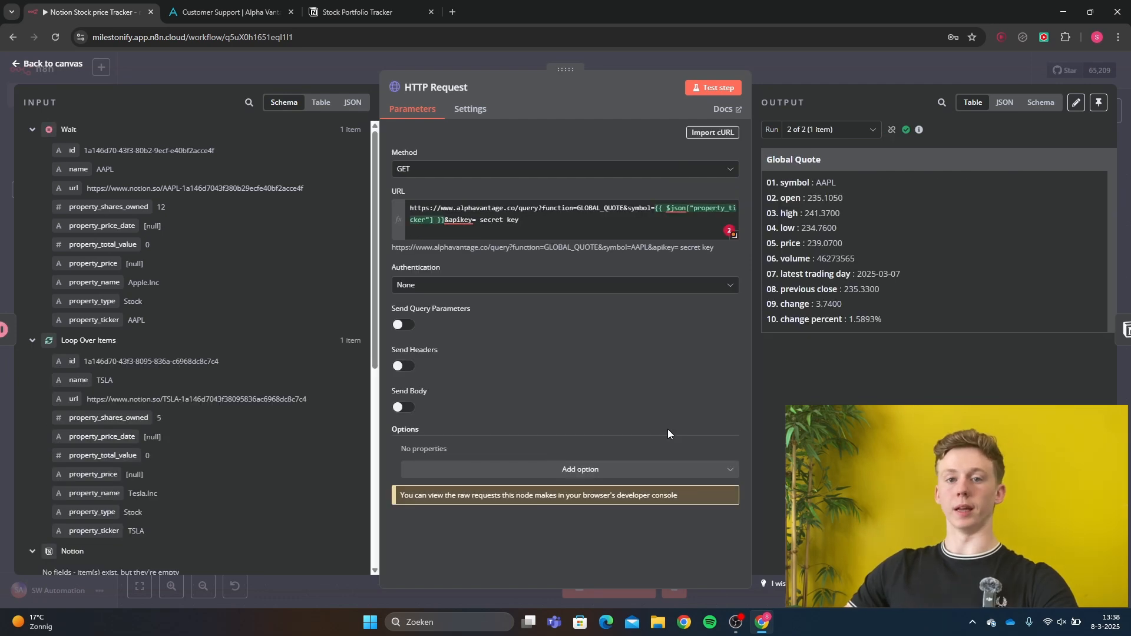
mouse_move(549, 321)
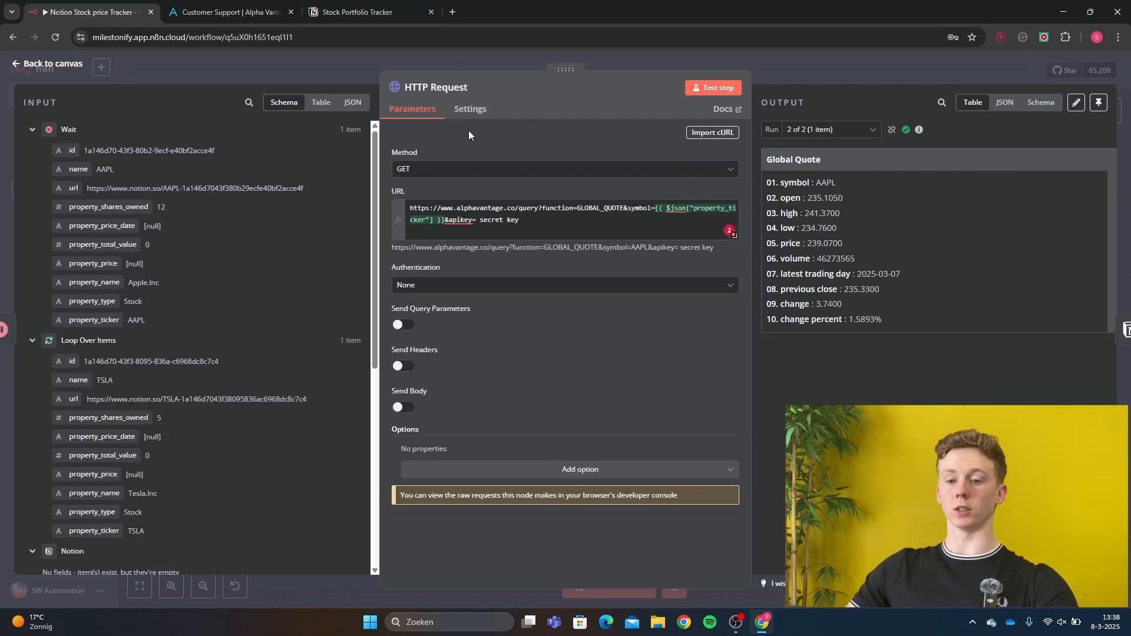
Switch to the Alpha Vantage page for claiming a free API key
click(231, 12)
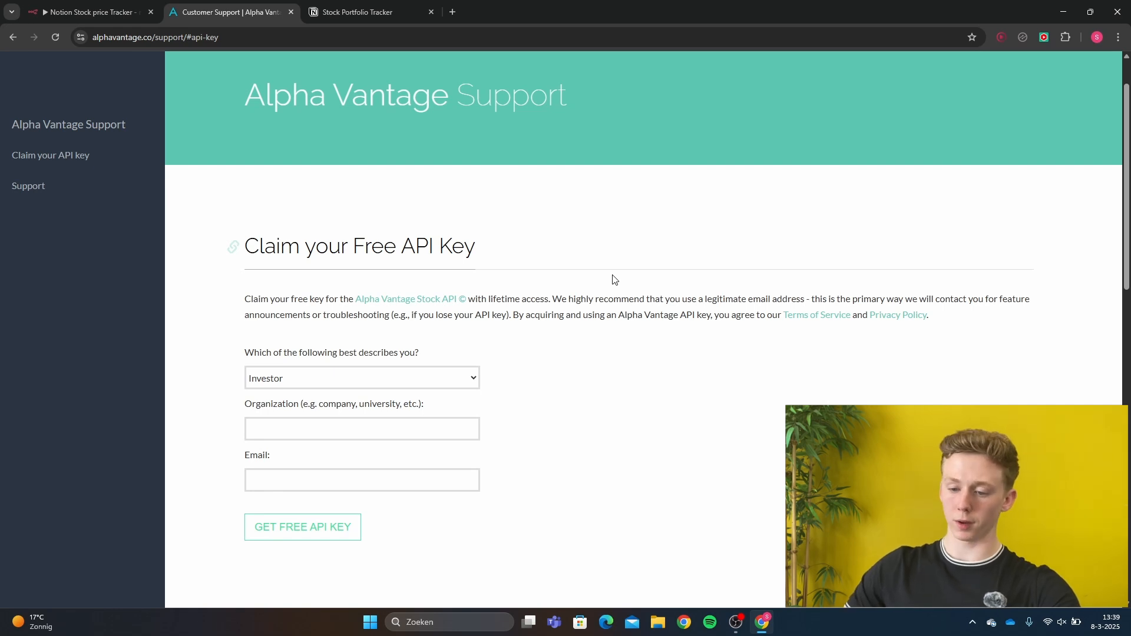
Scroll to the Claim your Free API Key form, then return to n8n
scroll(down, 3)
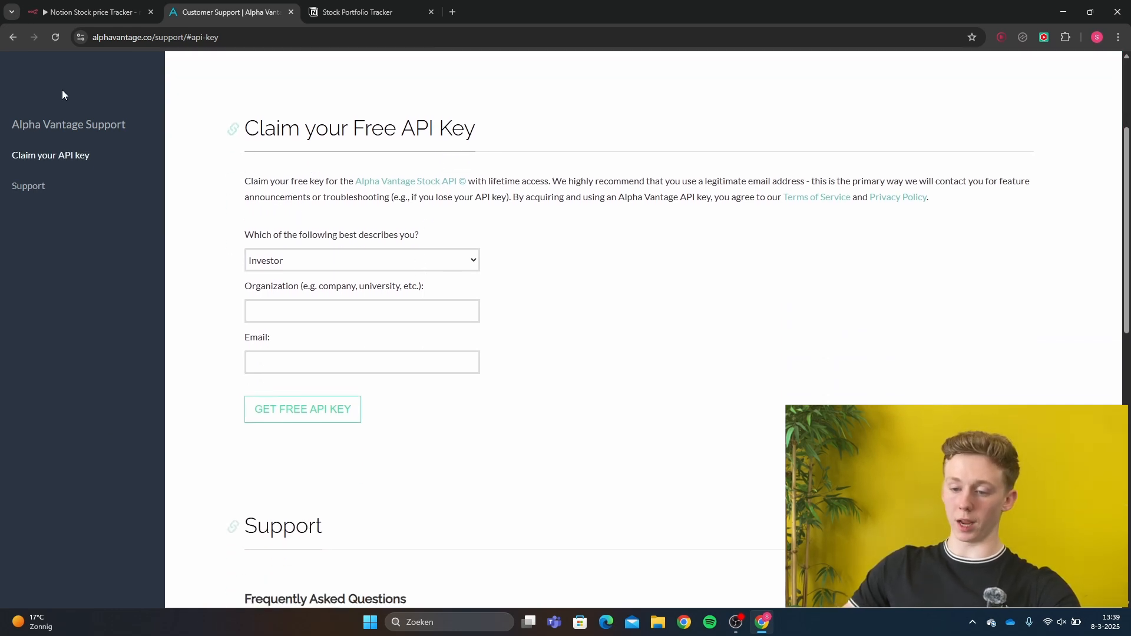
scroll(down, 3)
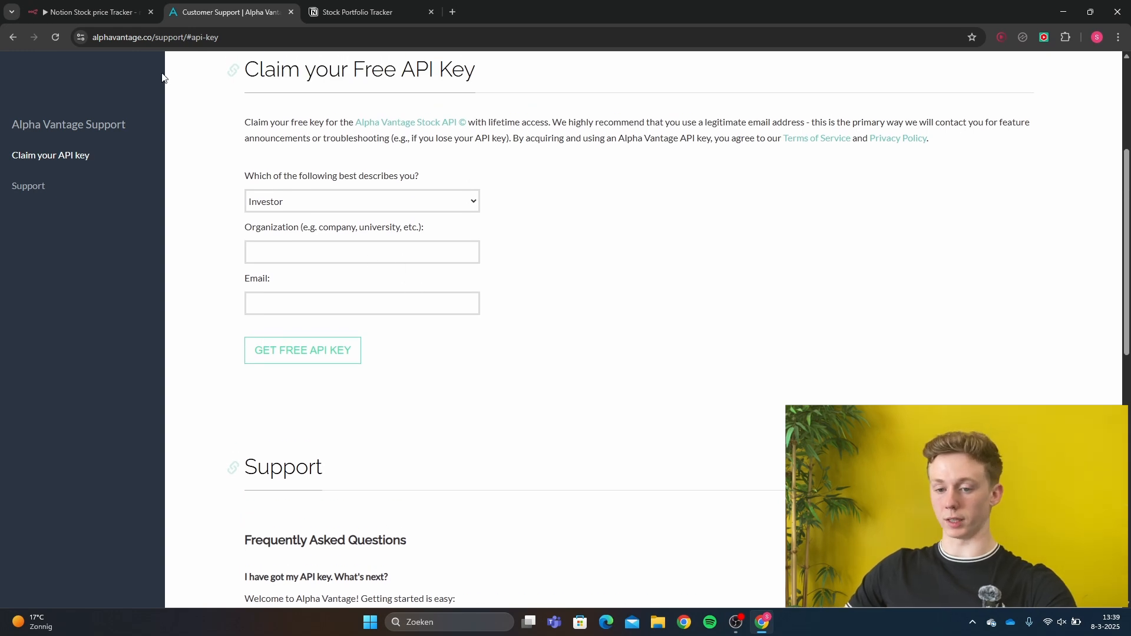
click(90, 12)
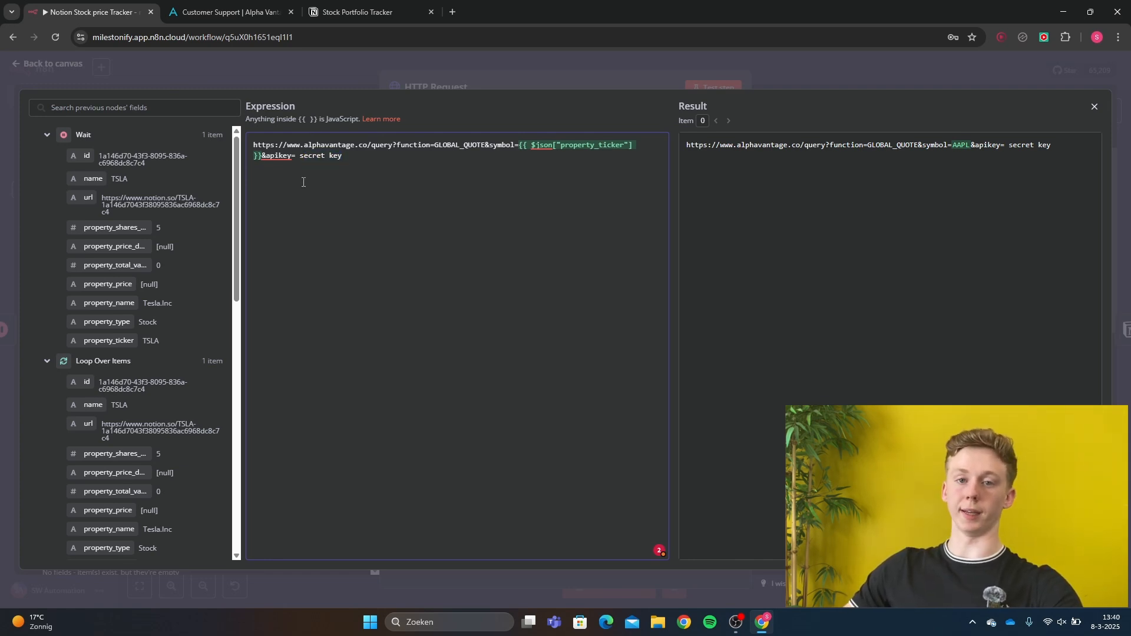
Close the URL expression view and open the Notion1 update node
click(1093, 106)
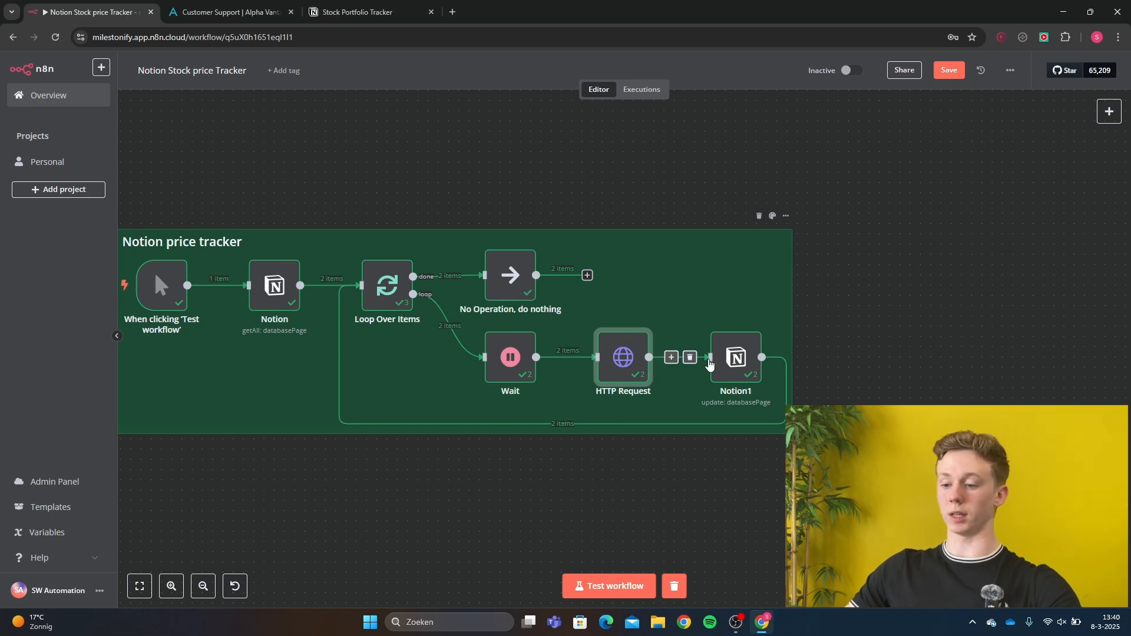
double_click(735, 357)
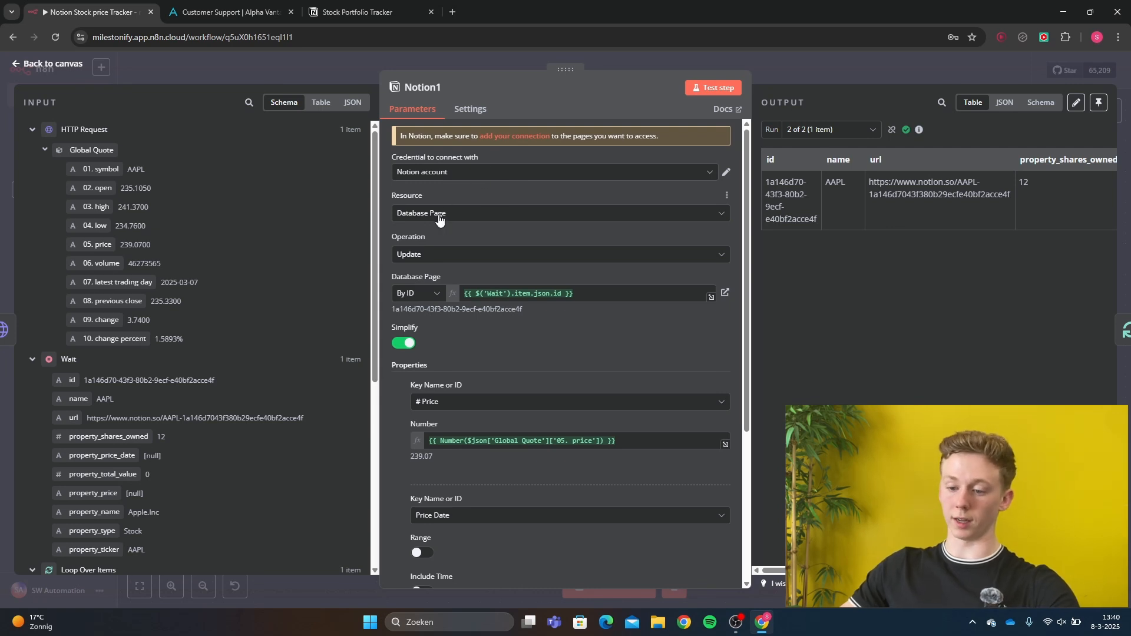
mouse_move(455, 248)
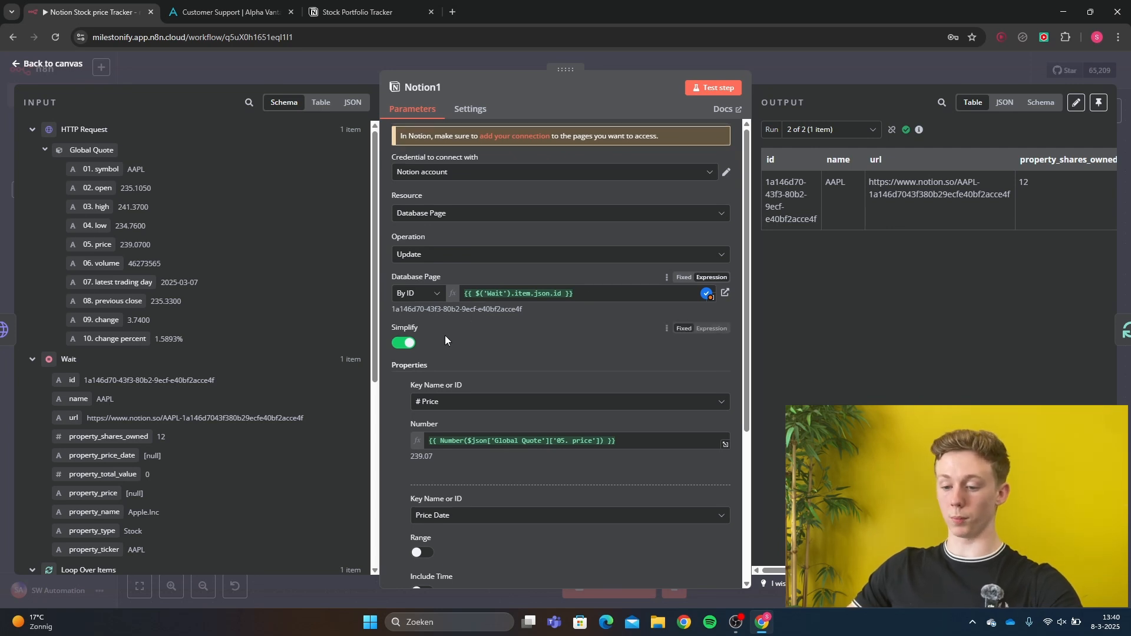
scroll(down, 3)
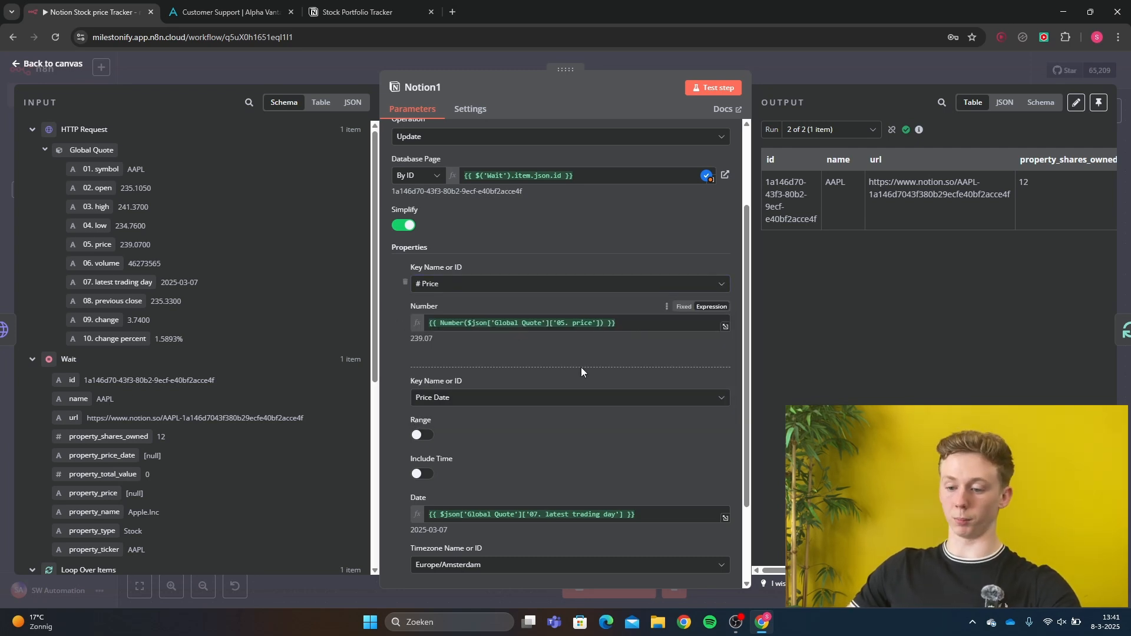
scroll(down, 3)
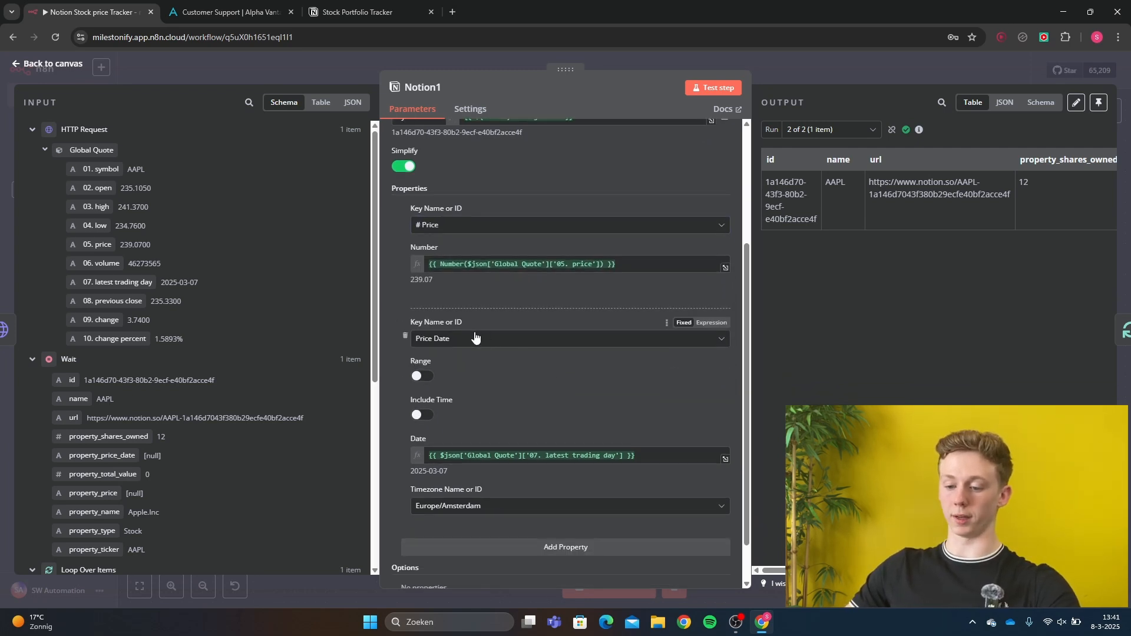
scroll(down, 3)
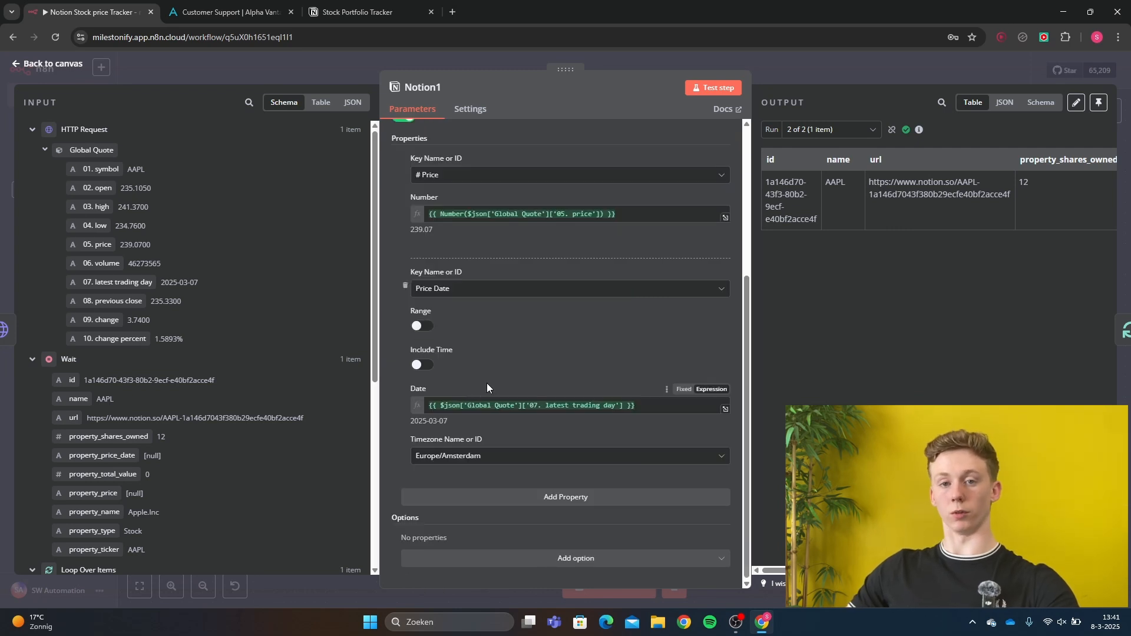